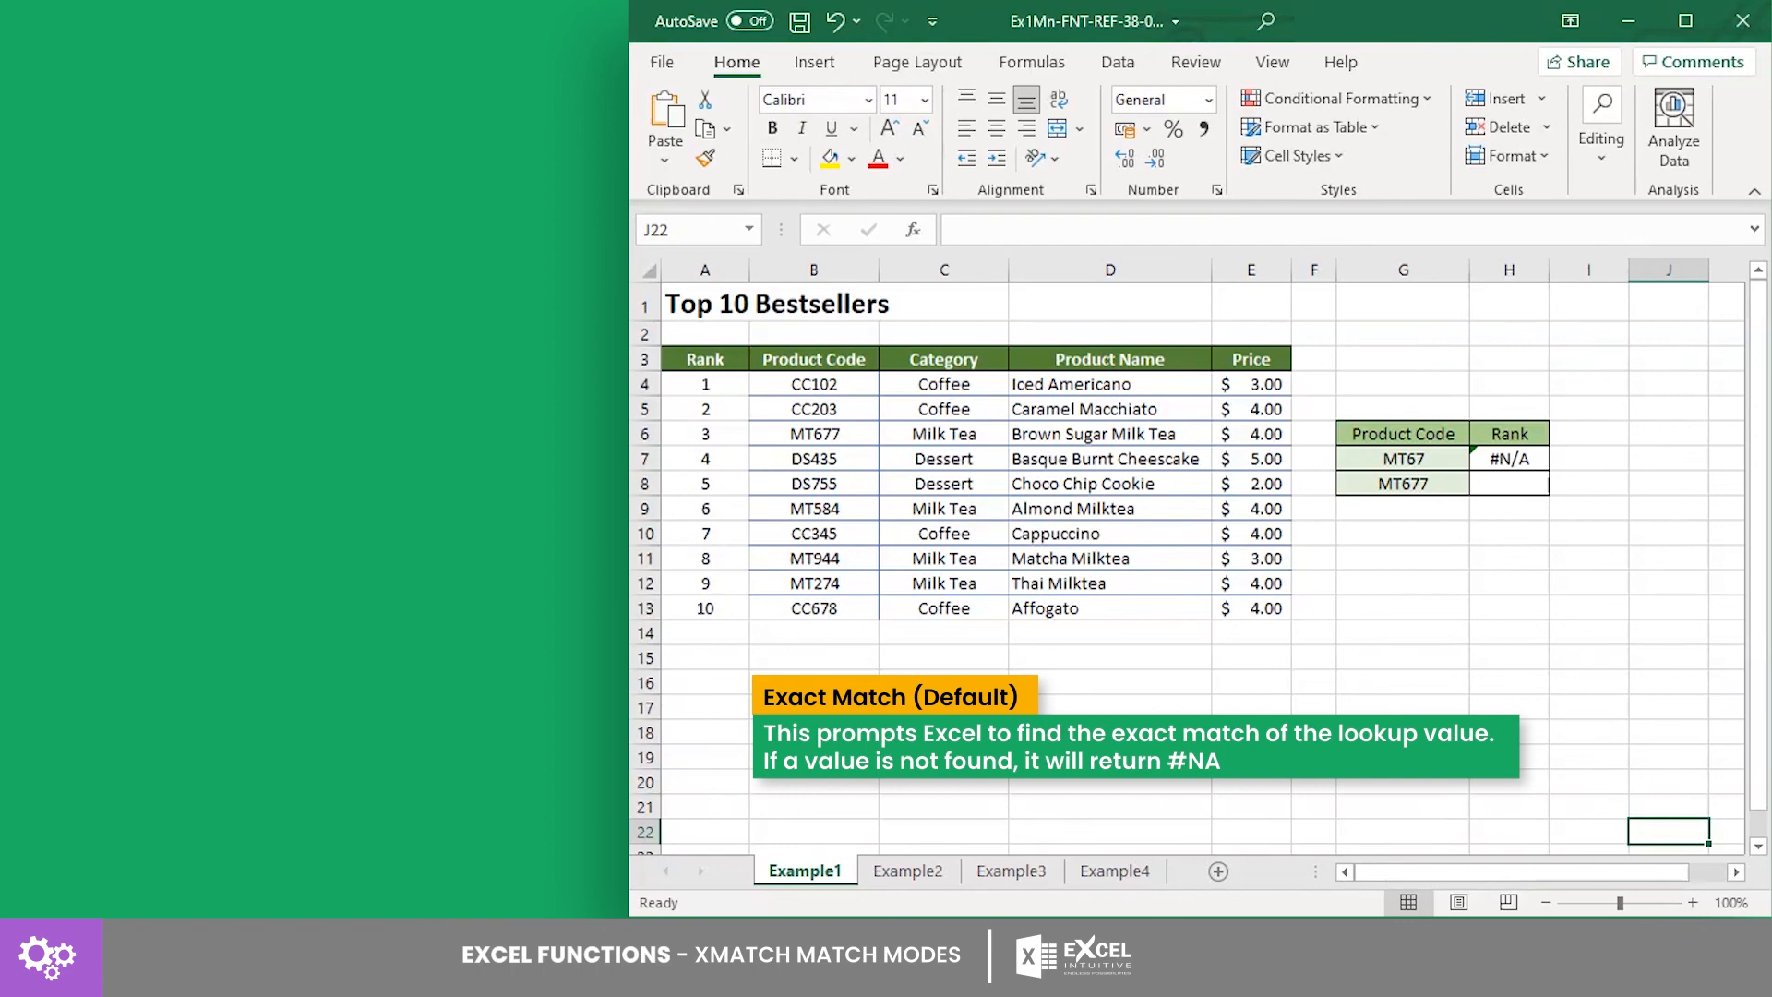
Check the exact-match XMATCH results: #N/A for MT67 and 3 for MT677 in H8.
left_click(1402, 459)
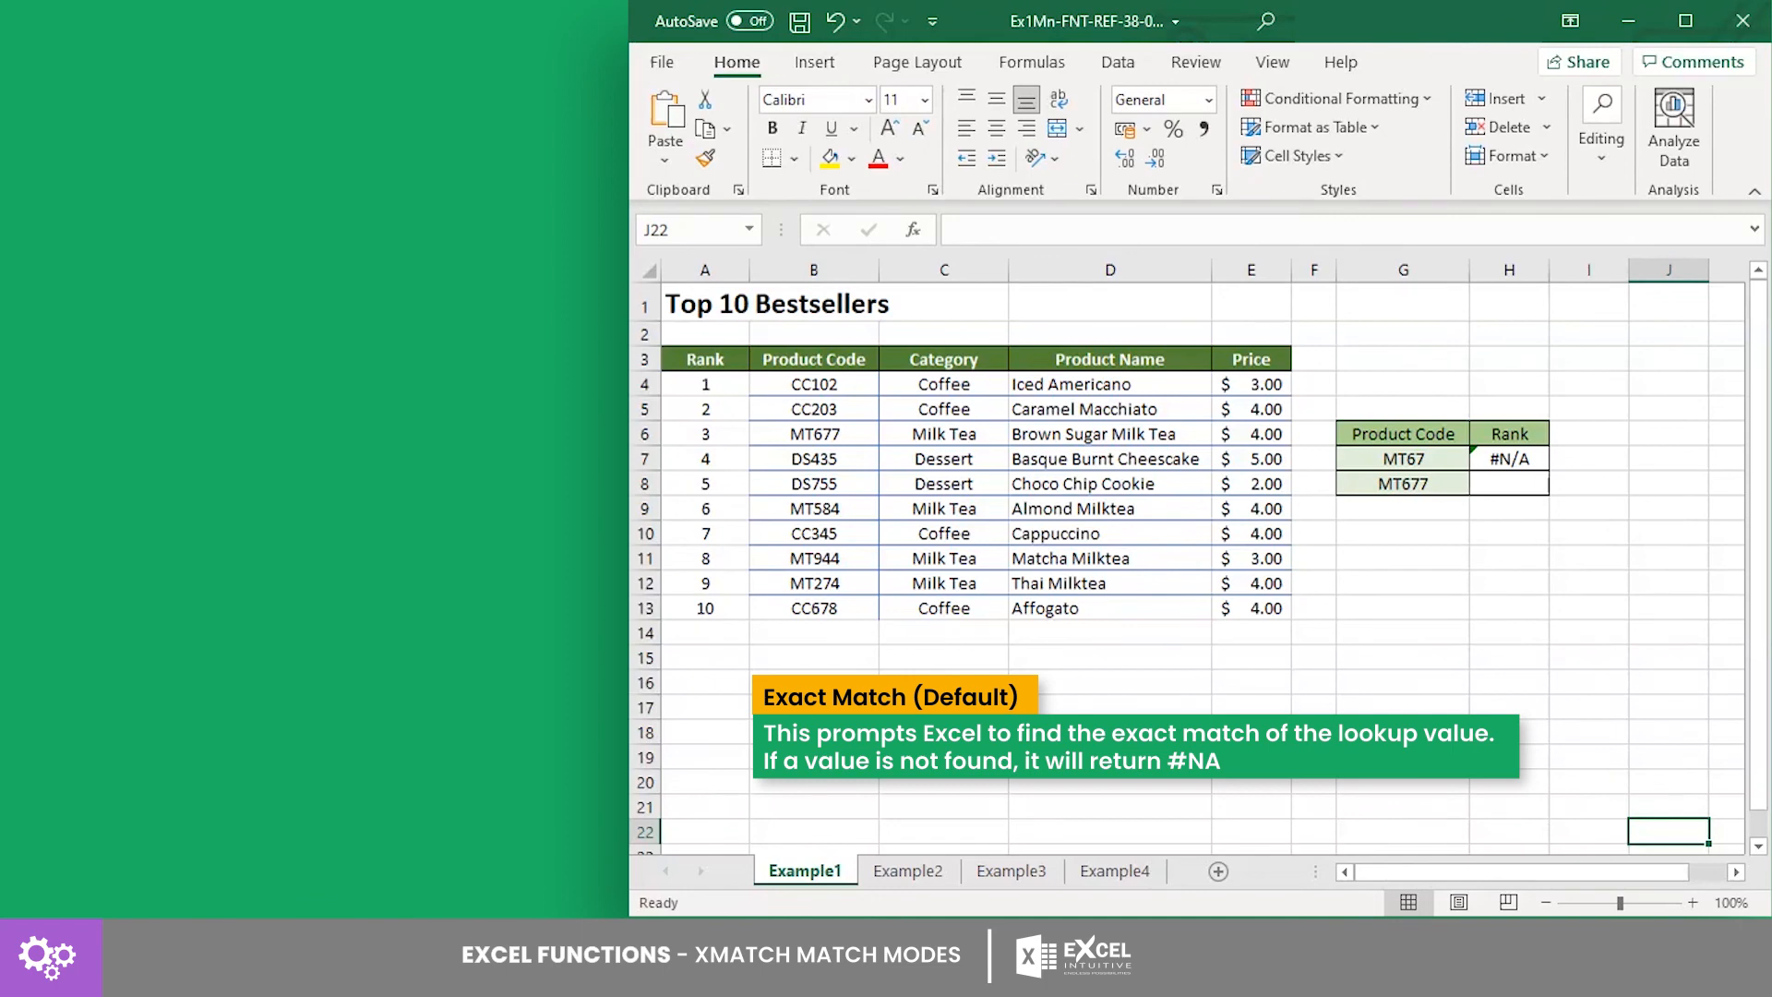
left_click(1507, 458)
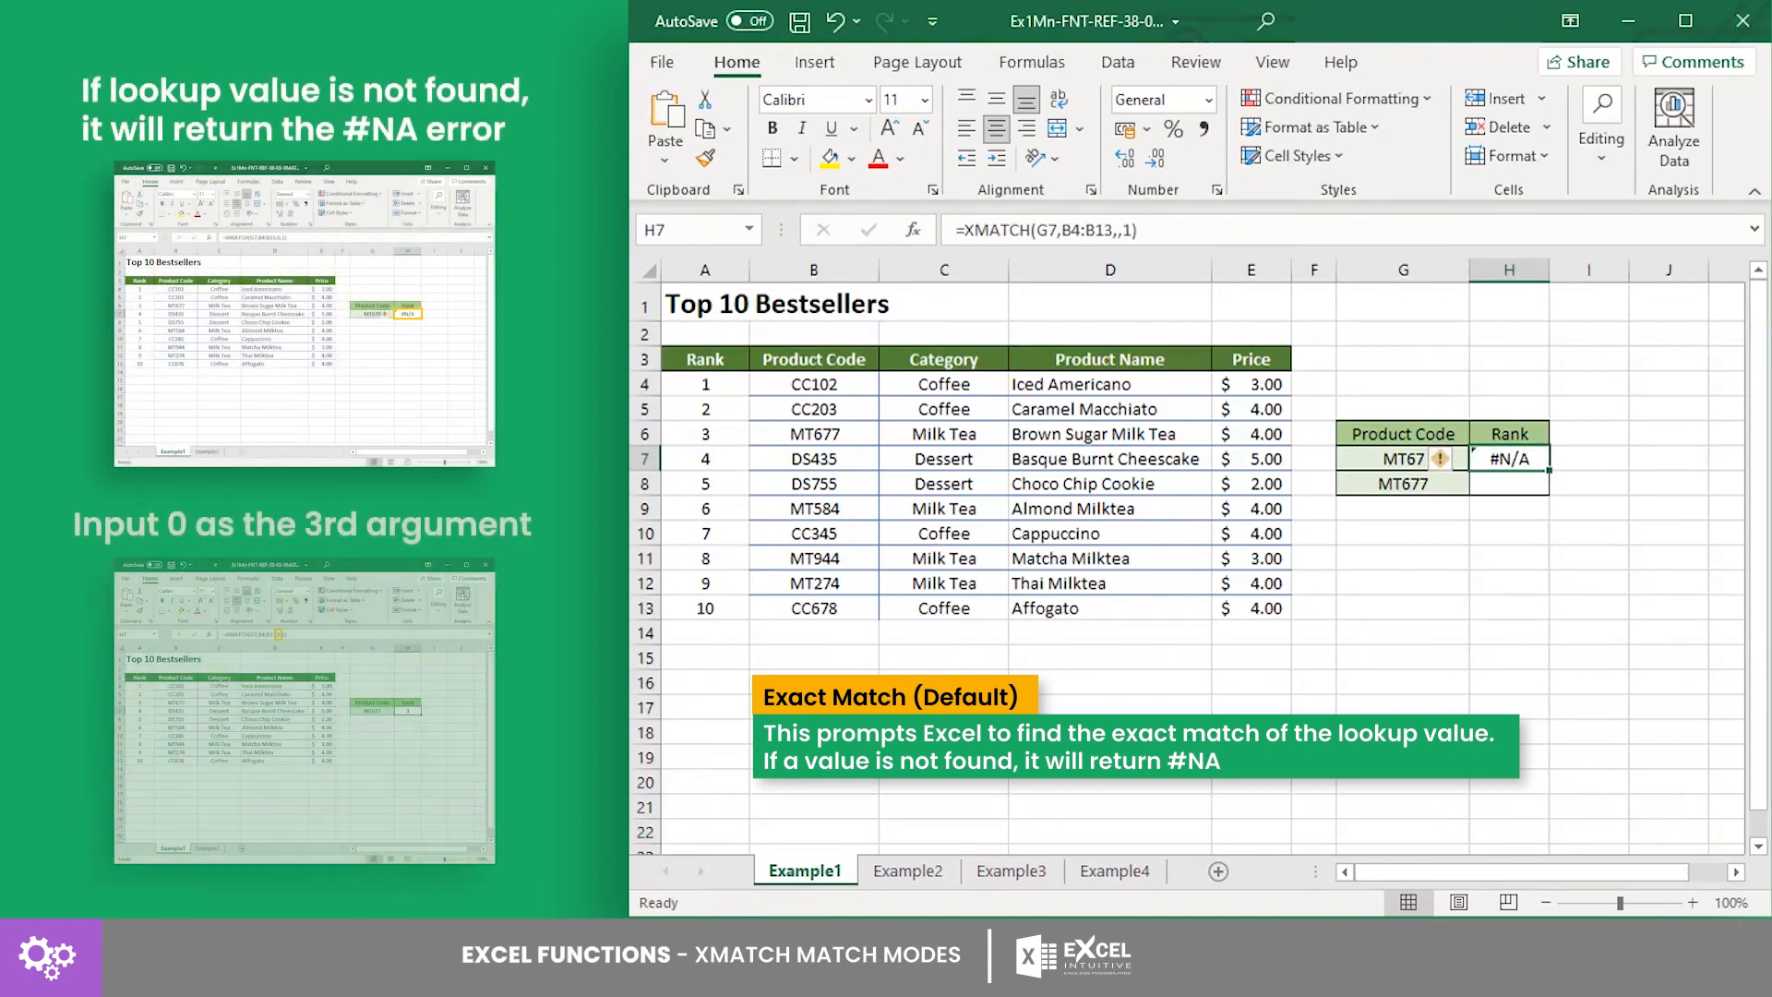
left_click(1506, 483)
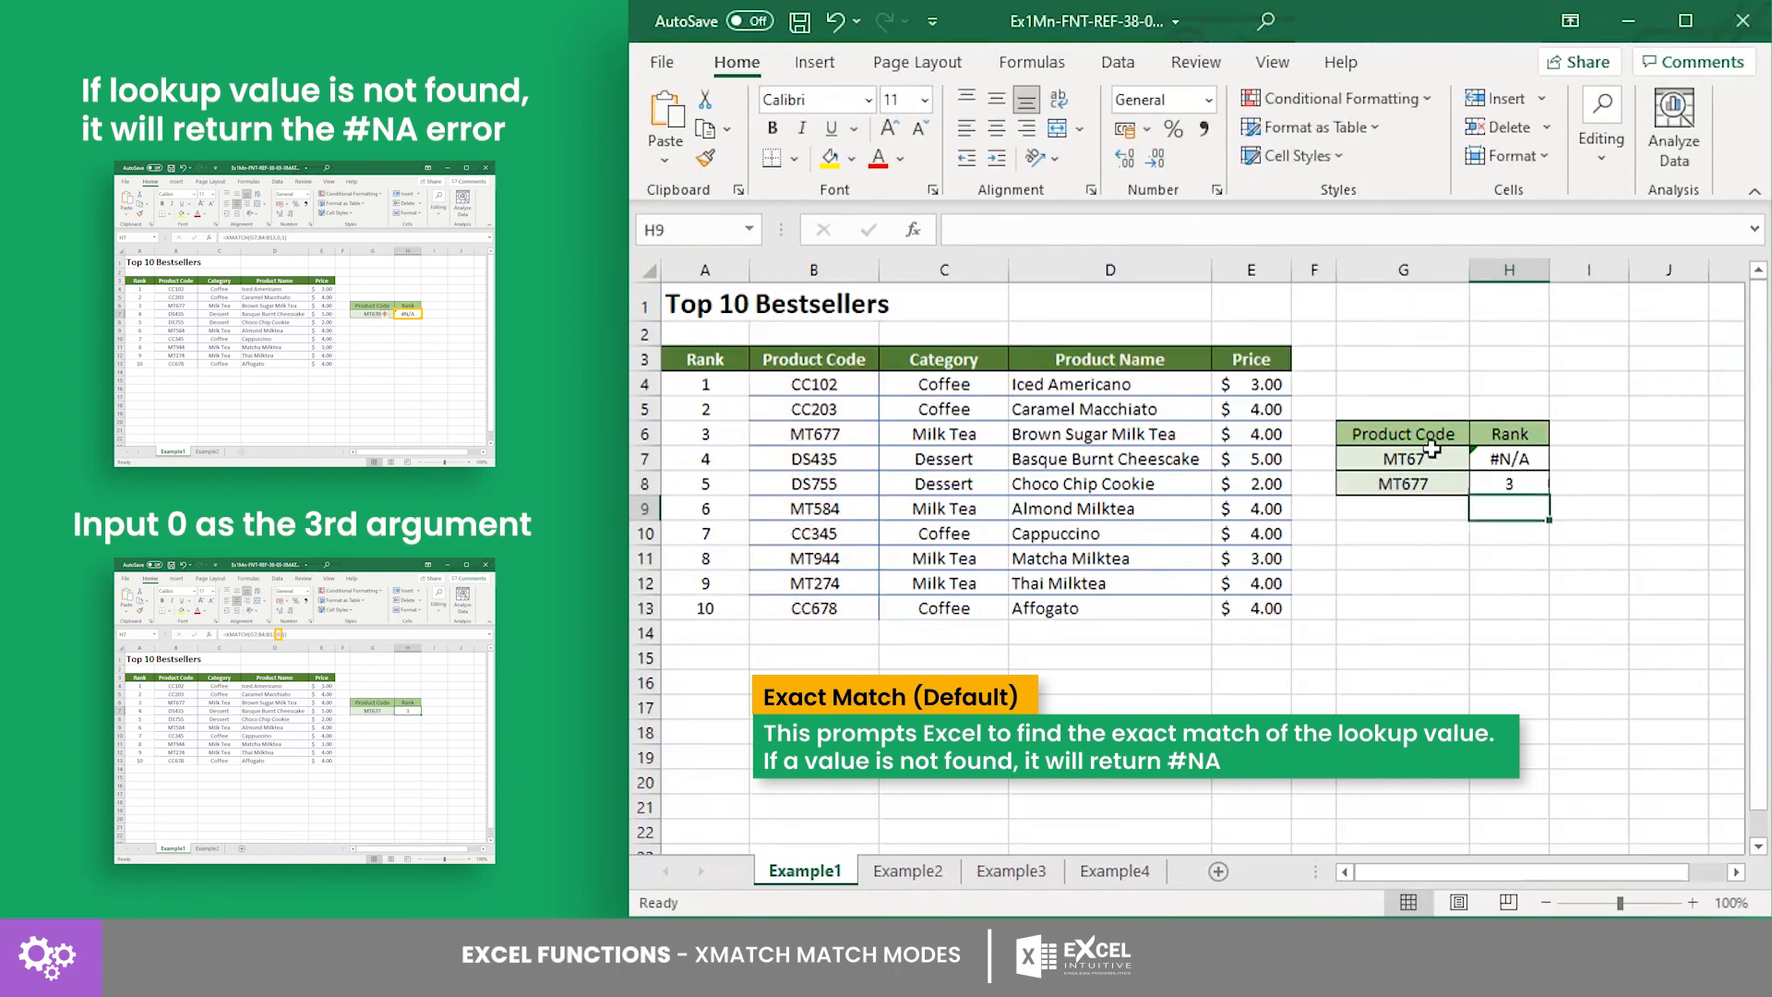
left_click(1508, 482)
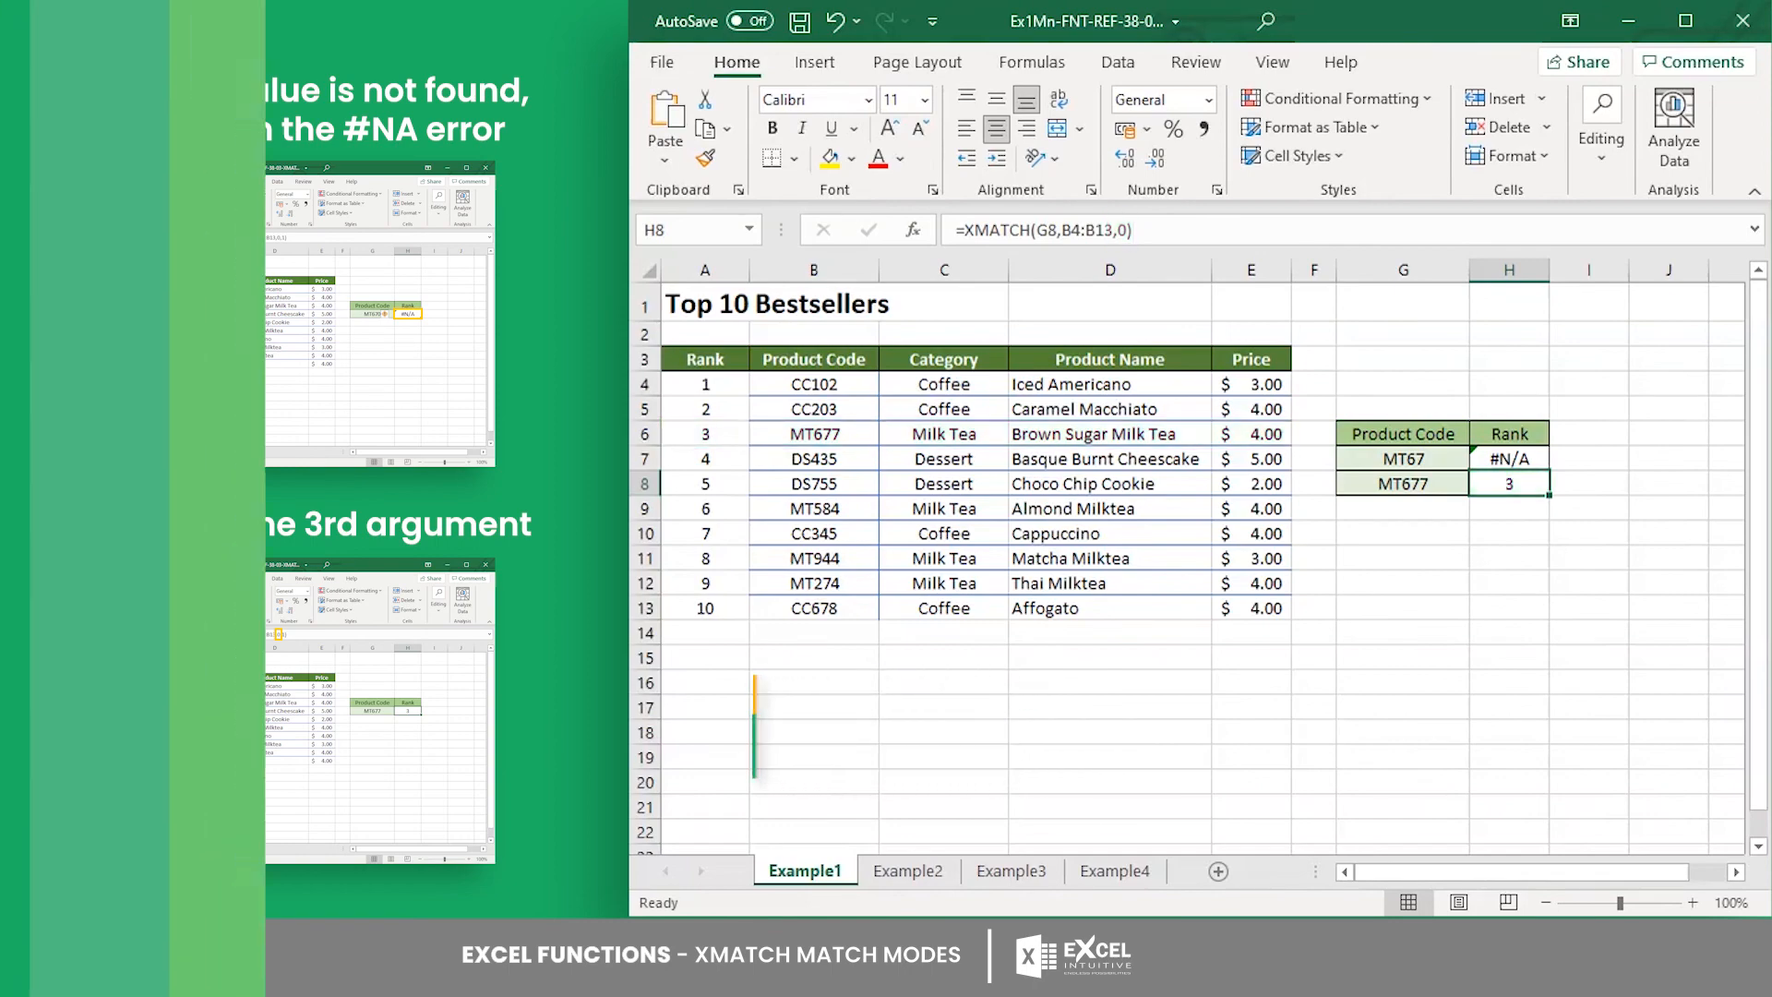
left_click(907, 871)
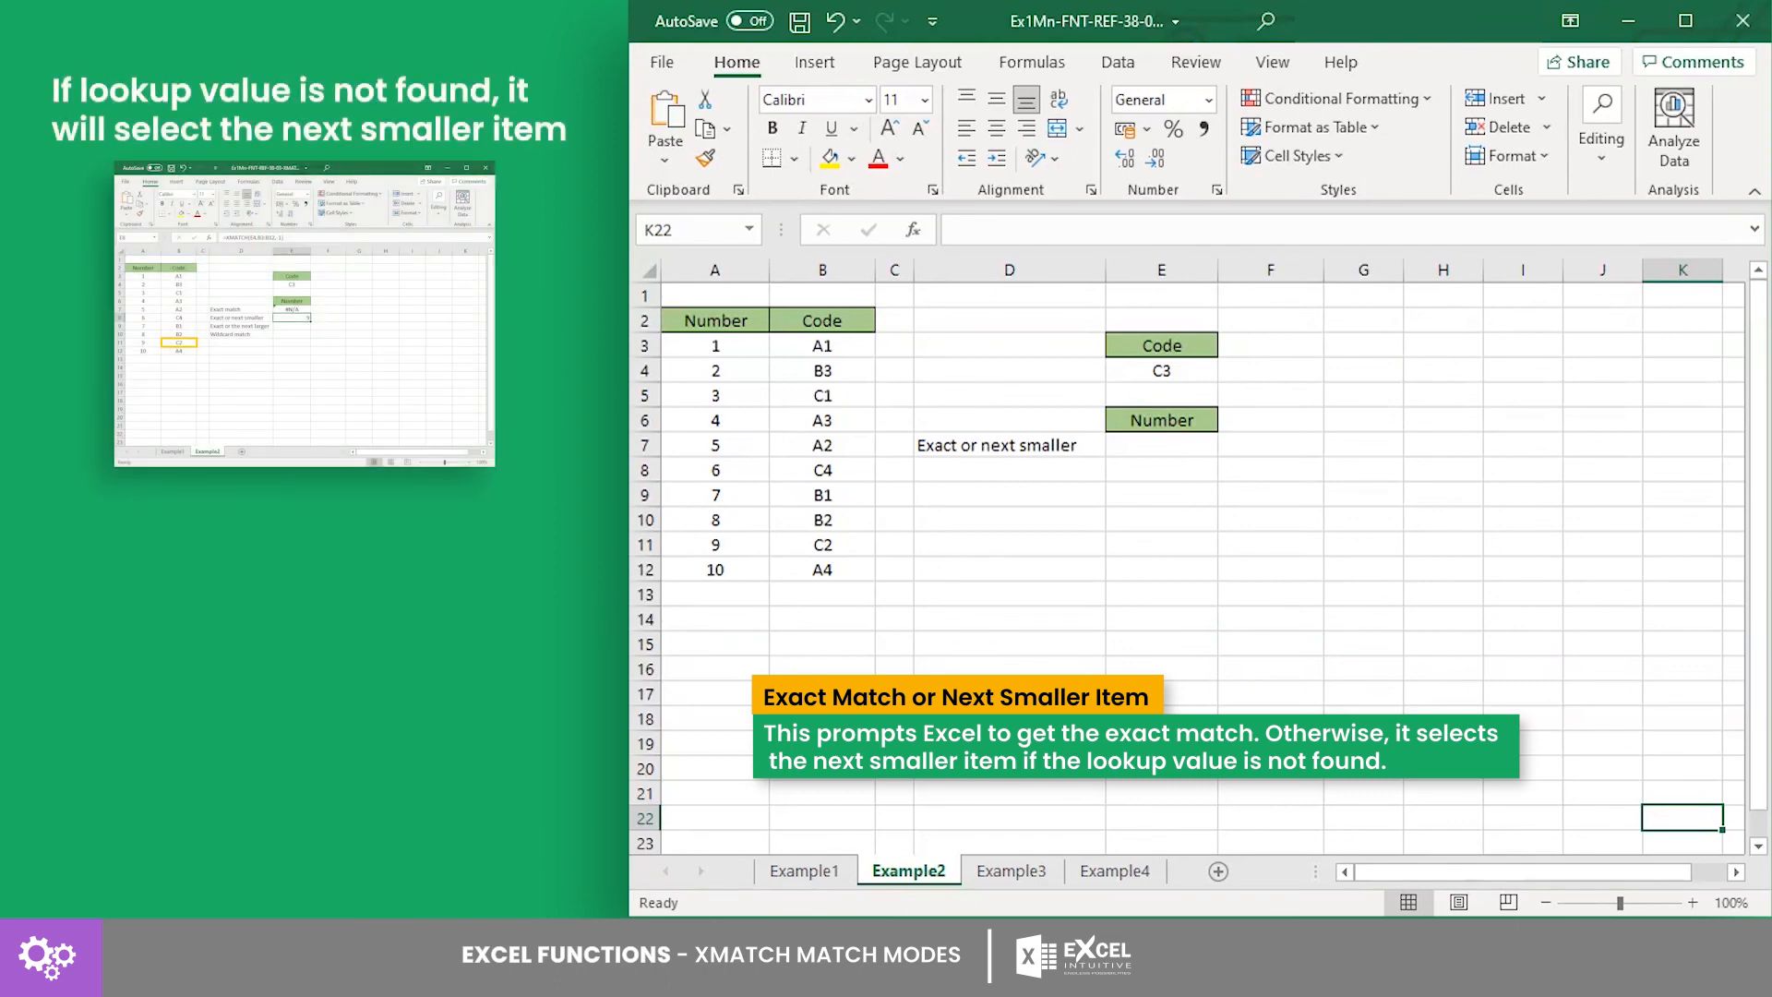
Inspect the Example2 result cells for missing code C3's exact-or-next-smaller lookup.
left_click(1159, 369)
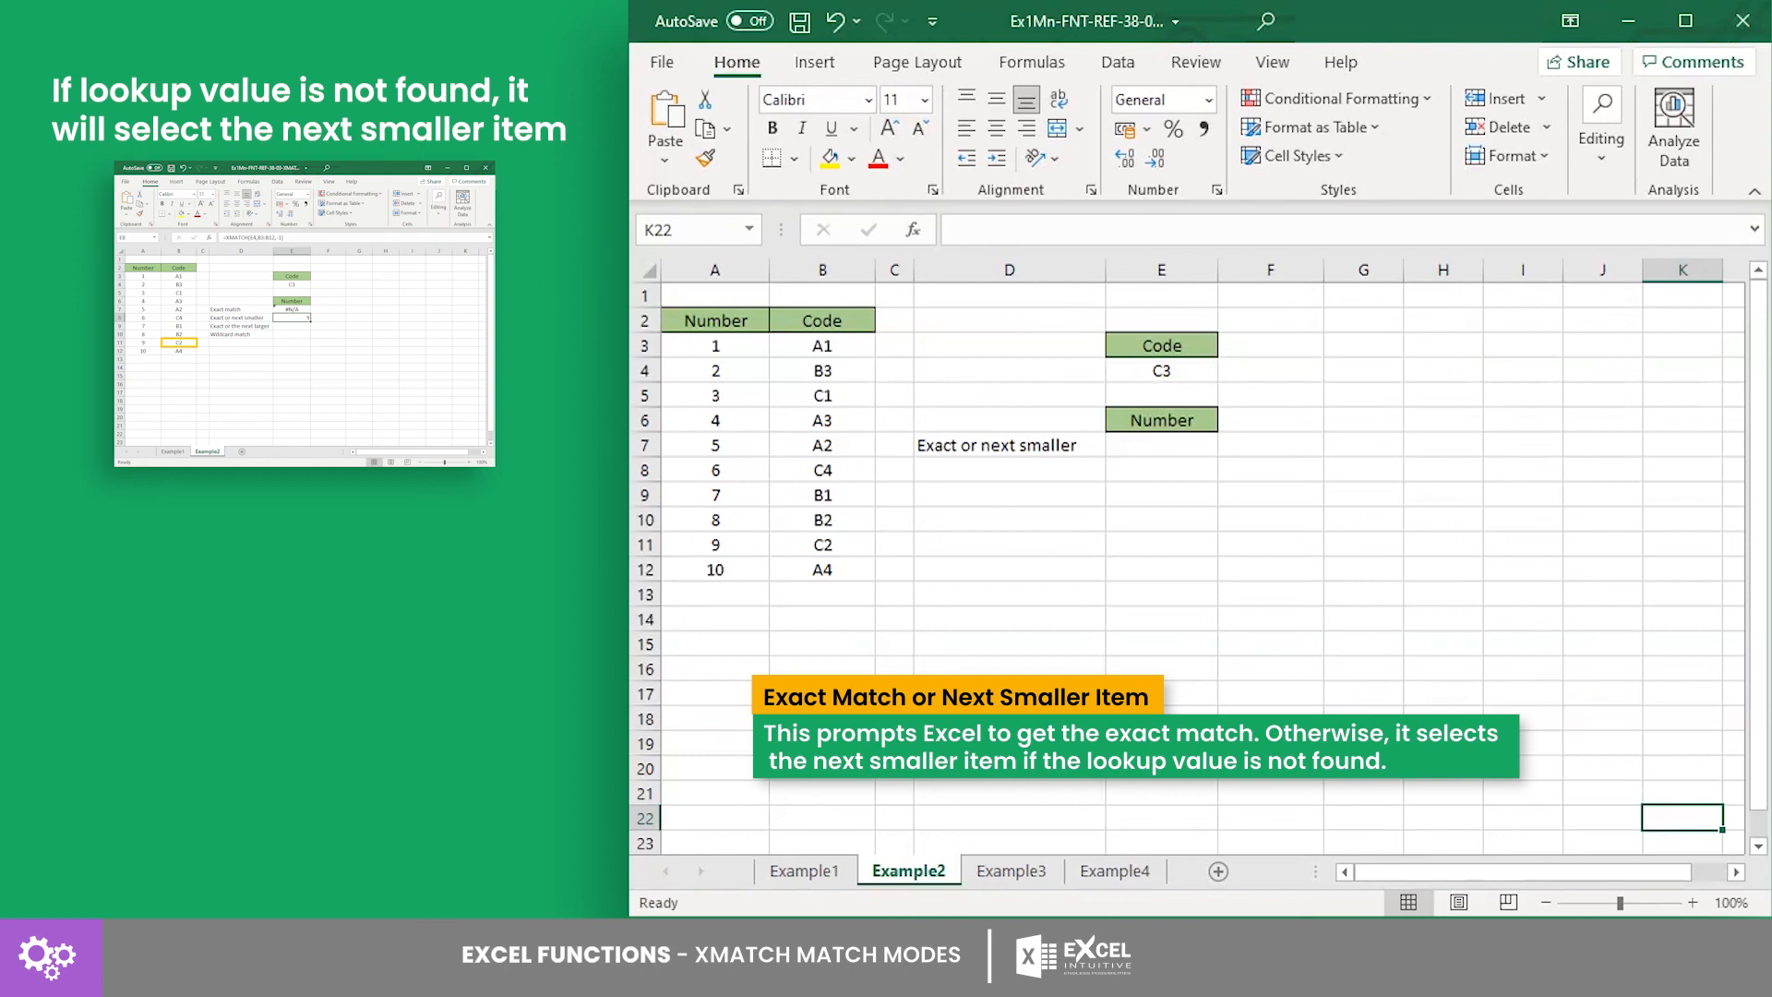
left_click(1159, 444)
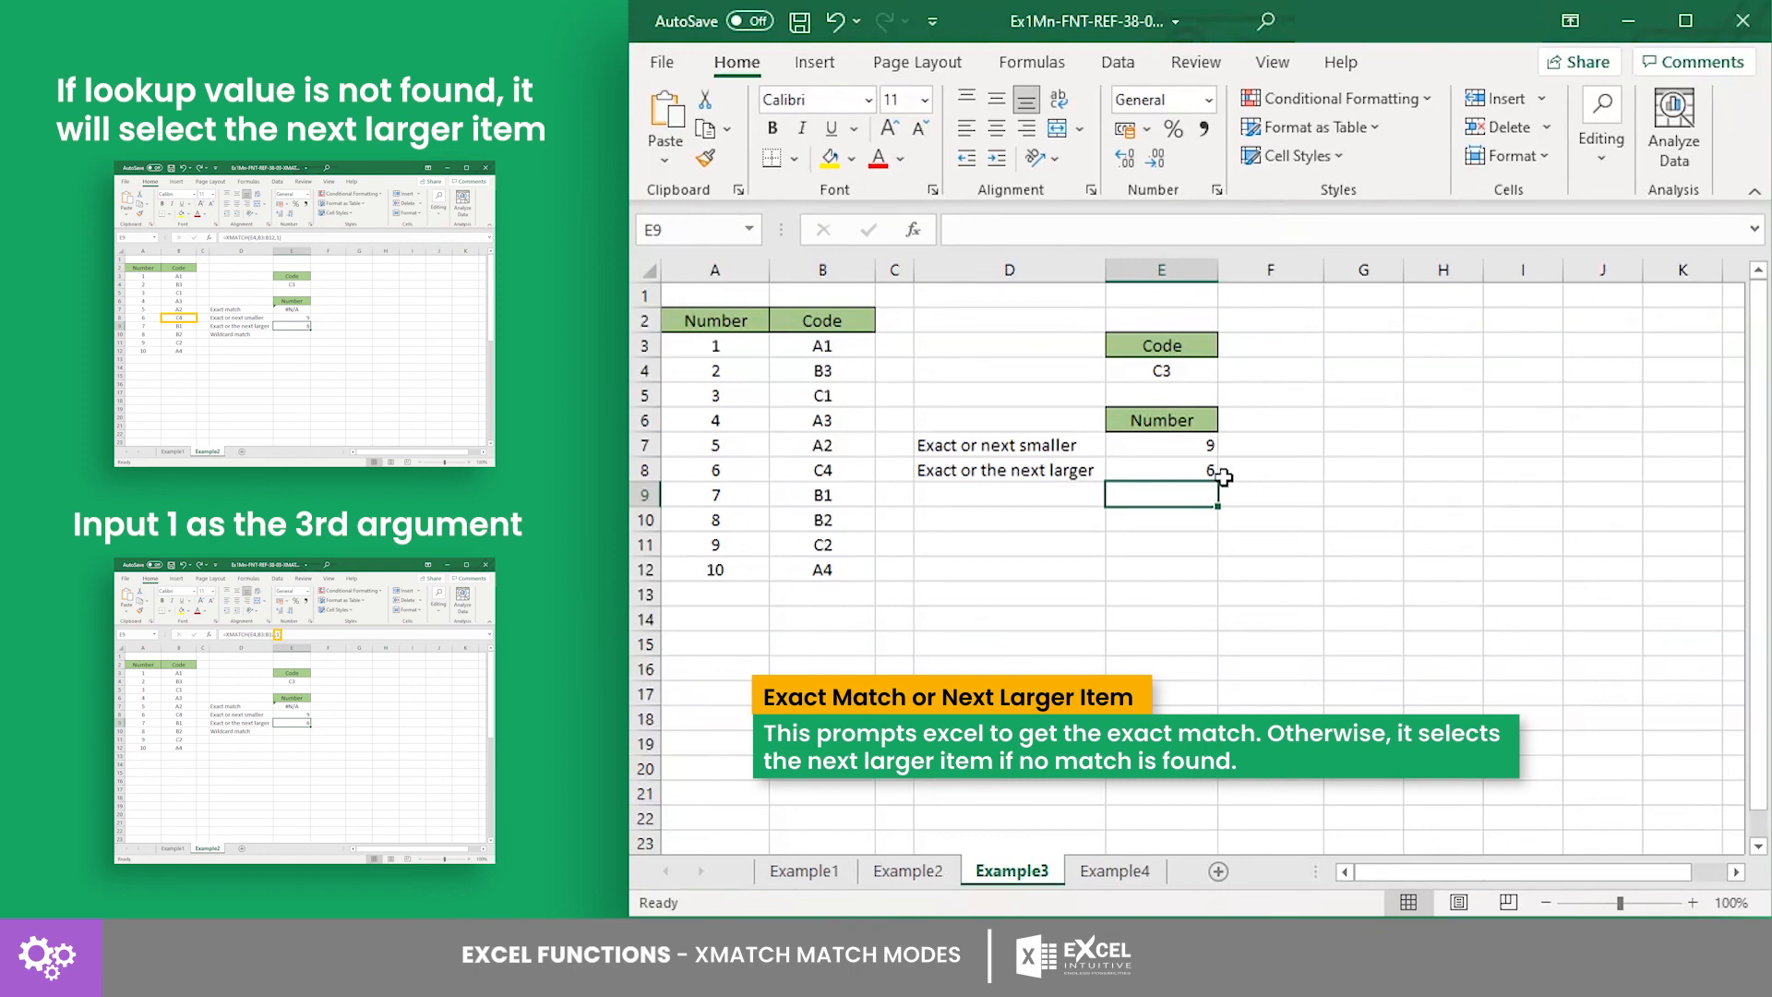
Inspect the =XMATCH(E4,B3:B12,1) formula returning 6 in E8.
left_click(1159, 469)
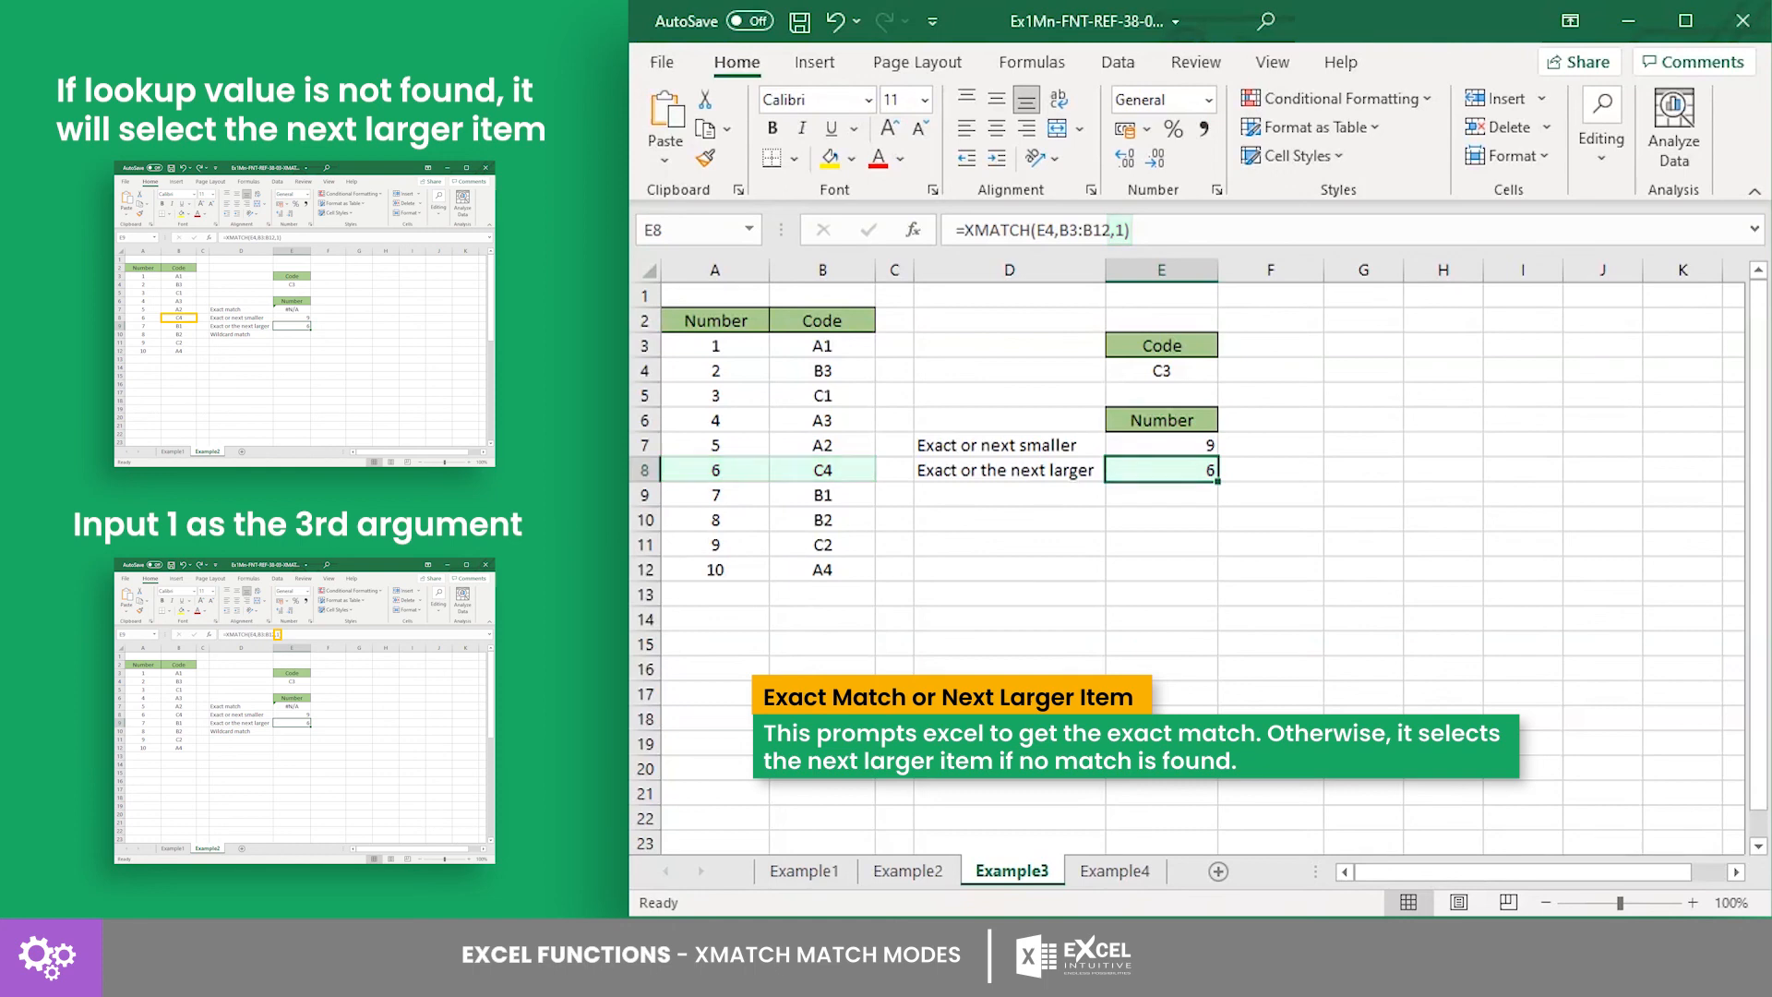
left_click(1113, 870)
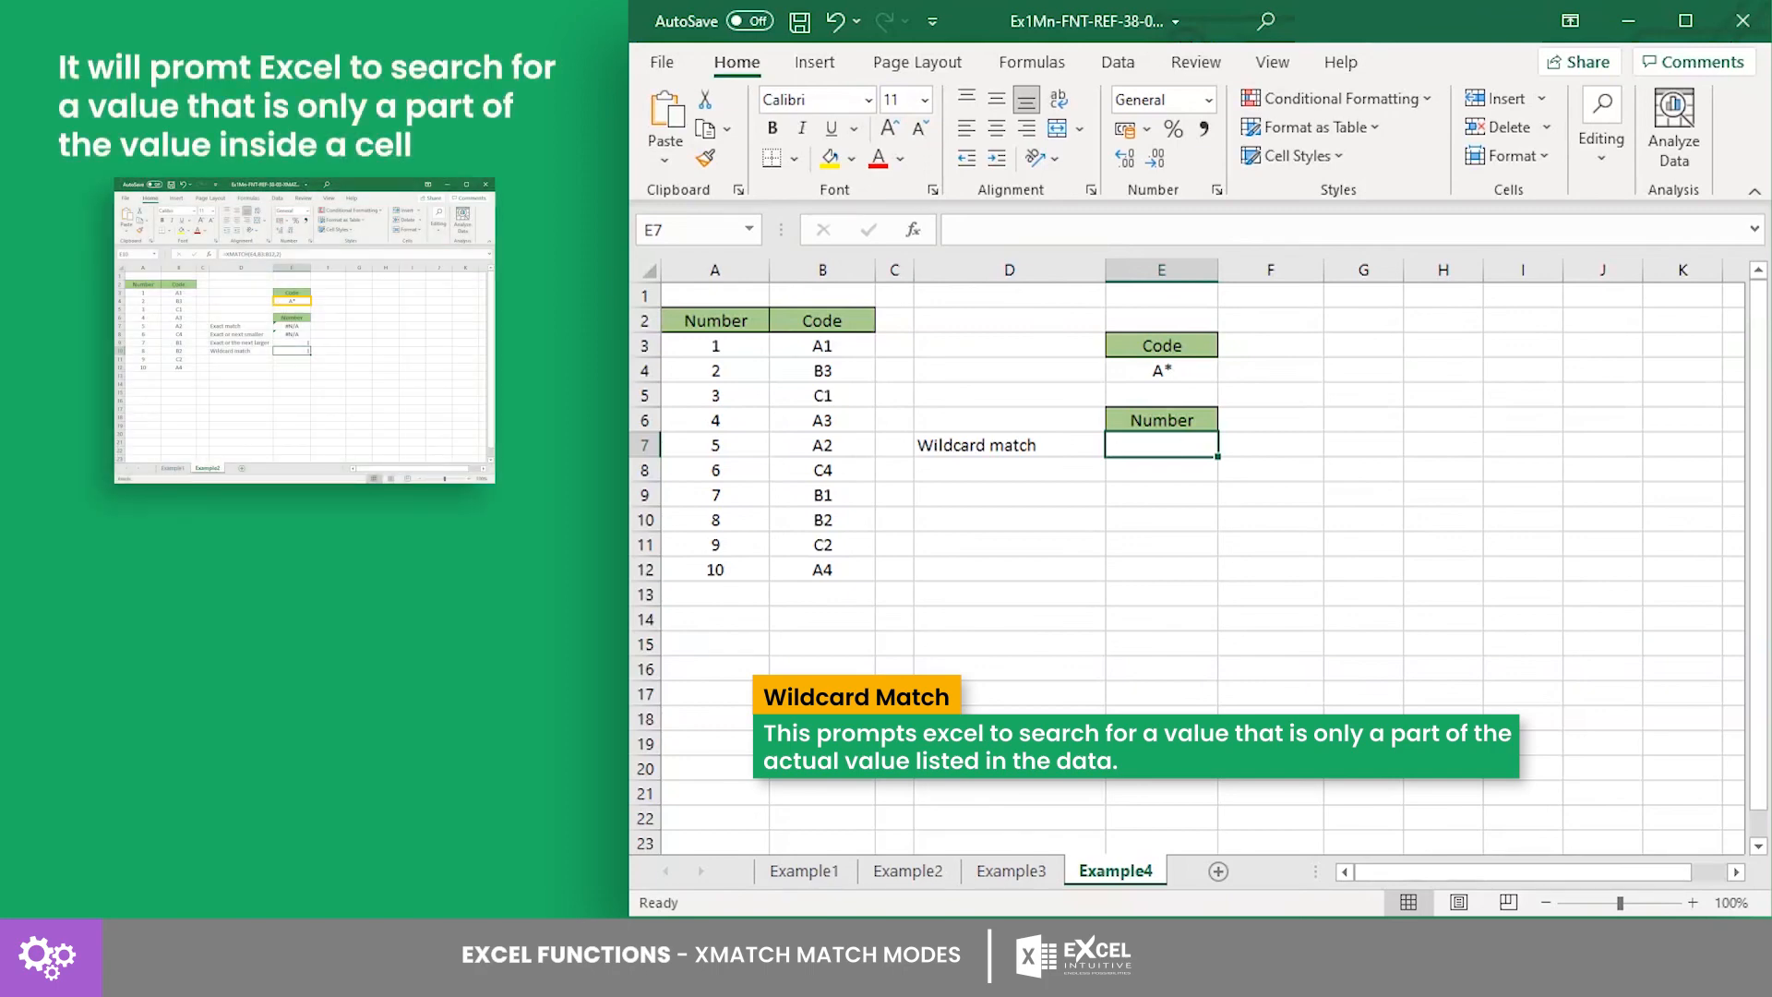
Select E7 on Example4 to hold the wildcard match result for A*.
left_click(1681, 816)
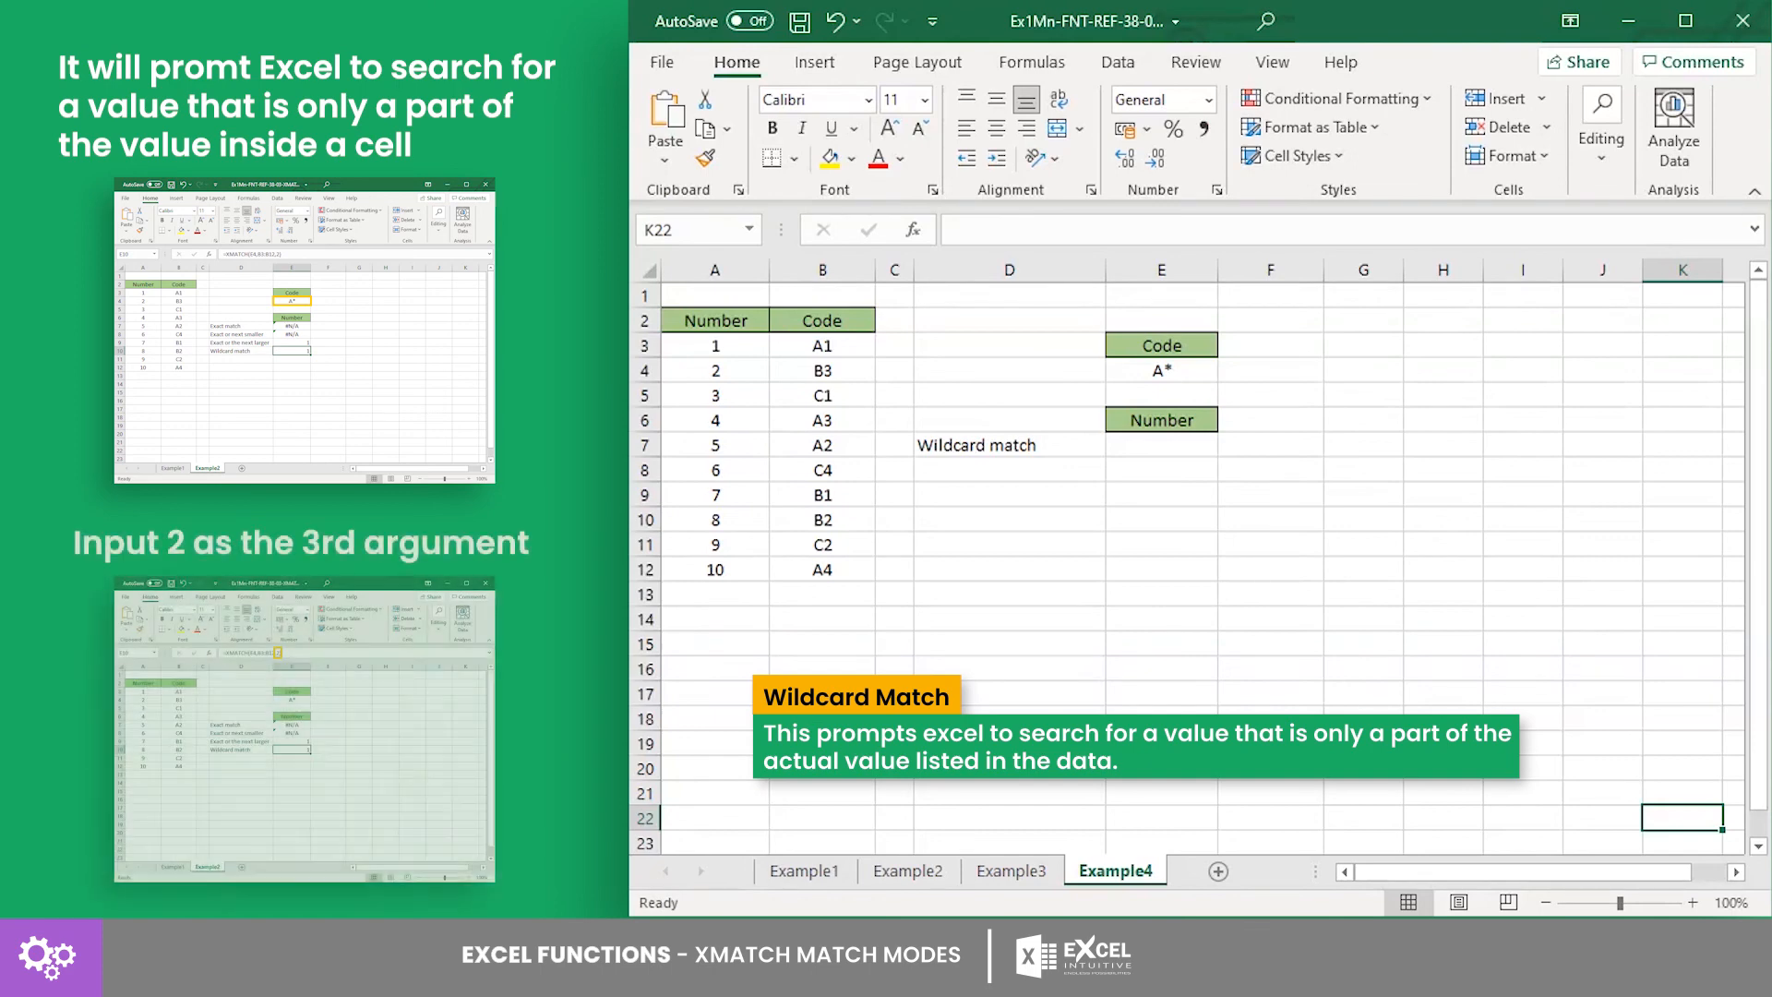
left_click(1159, 444)
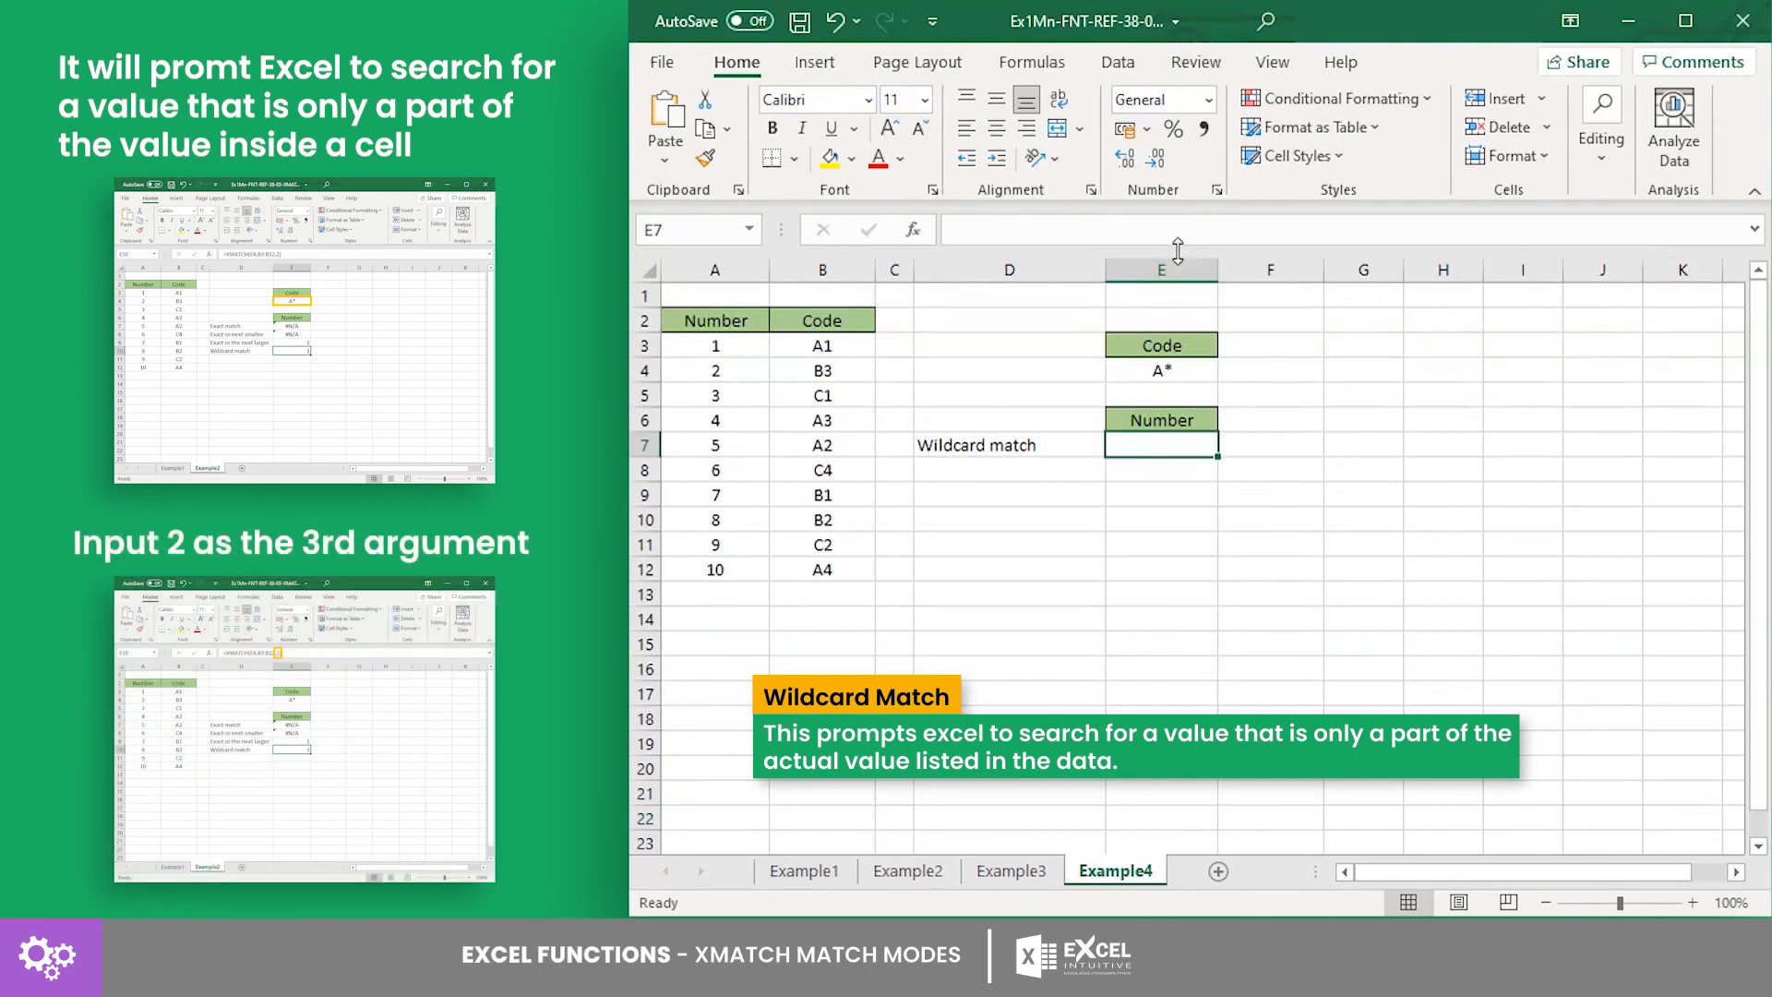